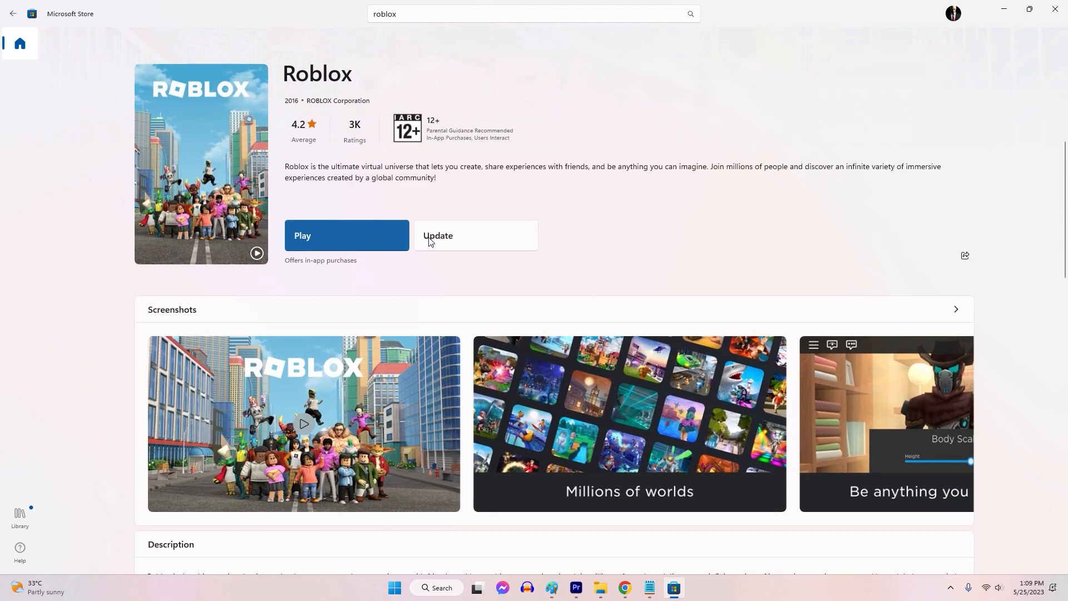
Scroll to System Requirements on the Roblox listing and expand the additional information.
{"action": "scroll", "scroll_direction": "down", "scroll_amount": 3}
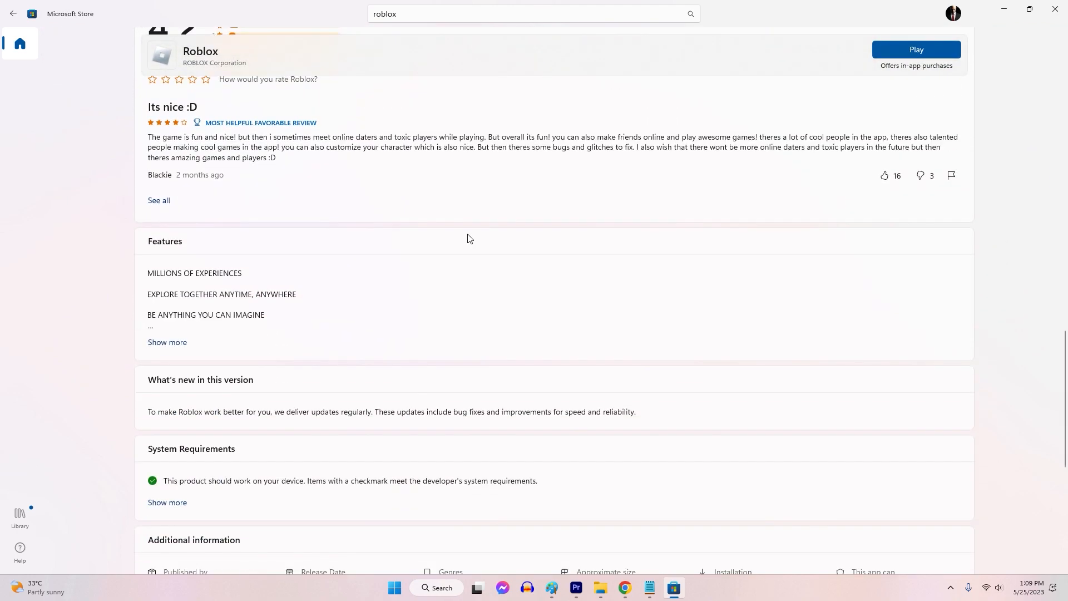
{"action": "scroll", "scroll_direction": "down", "scroll_amount": 3}
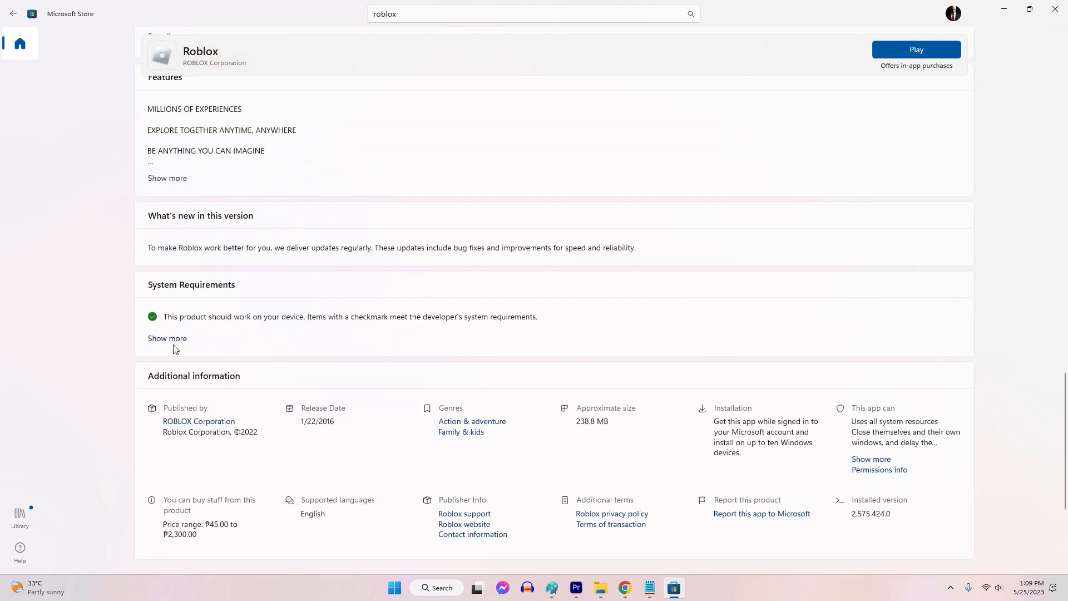
{"action": "left_click", "coordinate": [167, 338]}
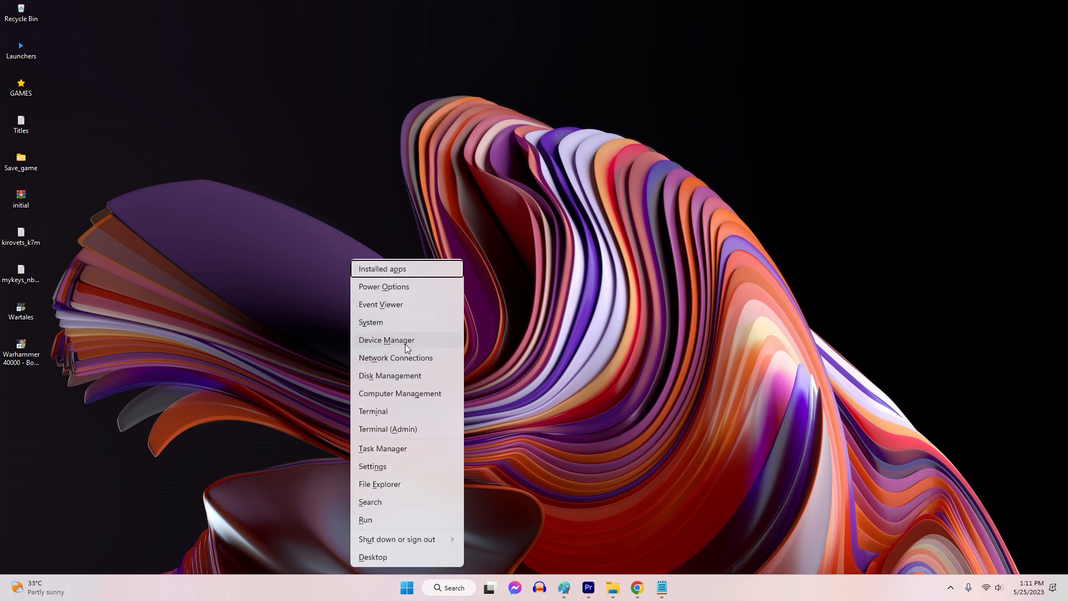
Search automatically for a newer NVIDIA GeForce GTX 1050 Ti driver under Display adapters.
{"action": "left_click", "coordinate": [386, 340]}
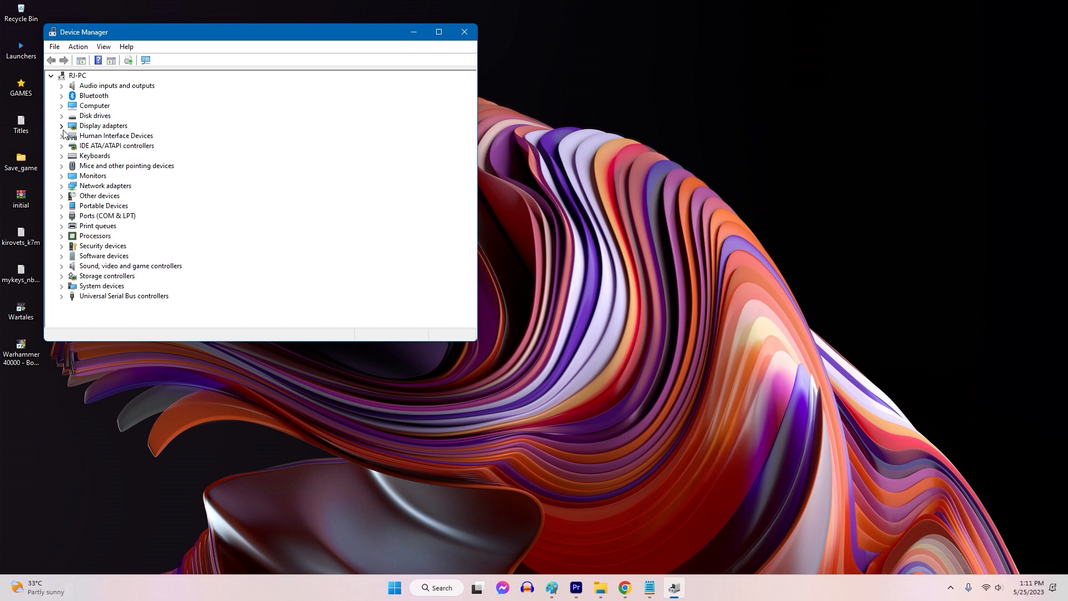
{"action": "left_click", "coordinate": [61, 126]}
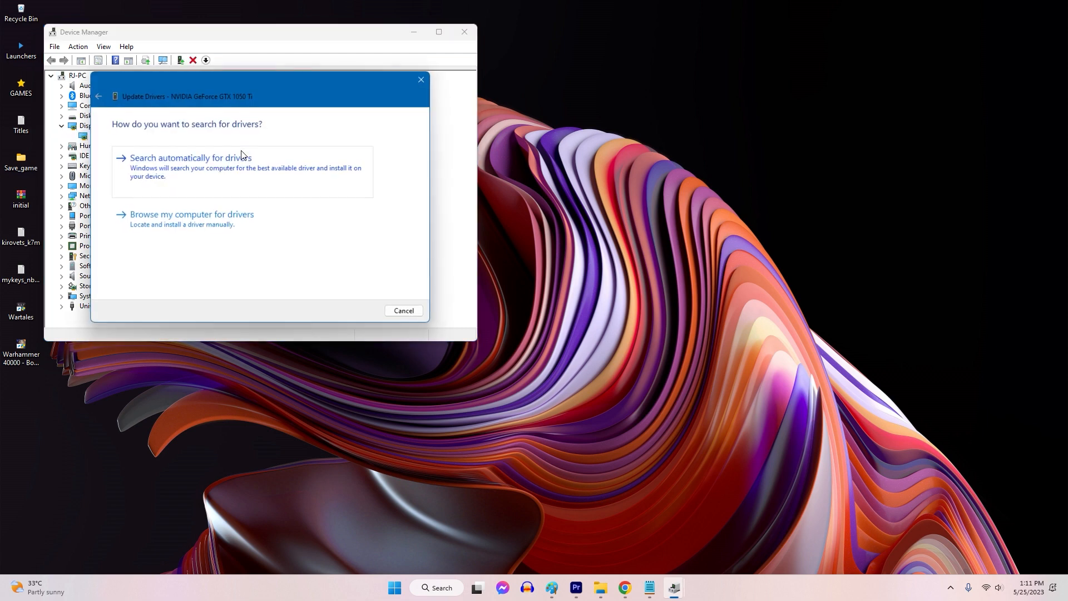
{"action": "left_click", "coordinate": [190, 157]}
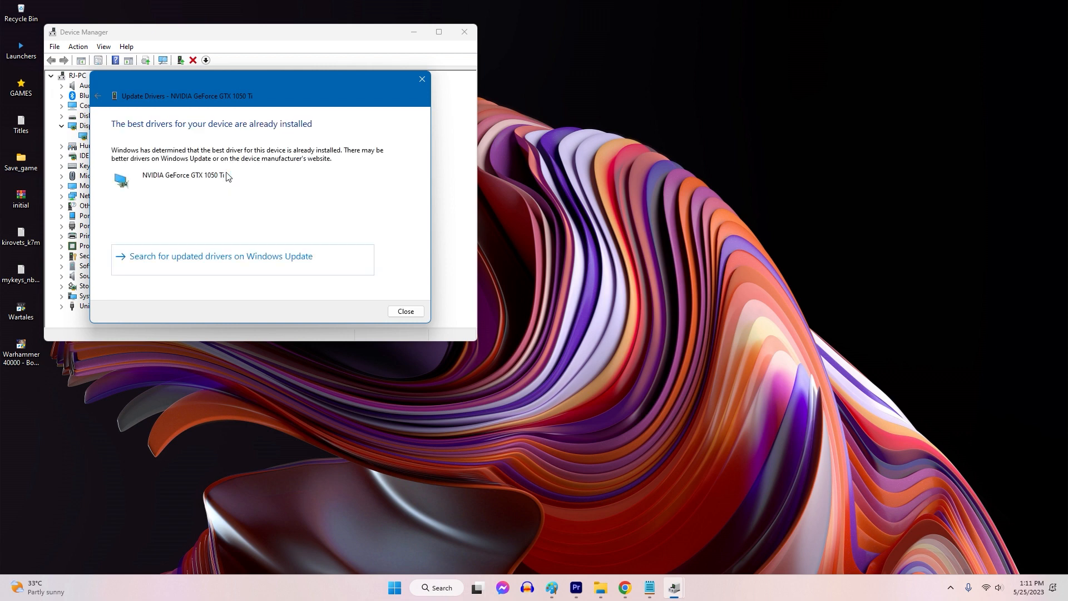
{"action": "mouse_move", "coordinate": [431, 257]}
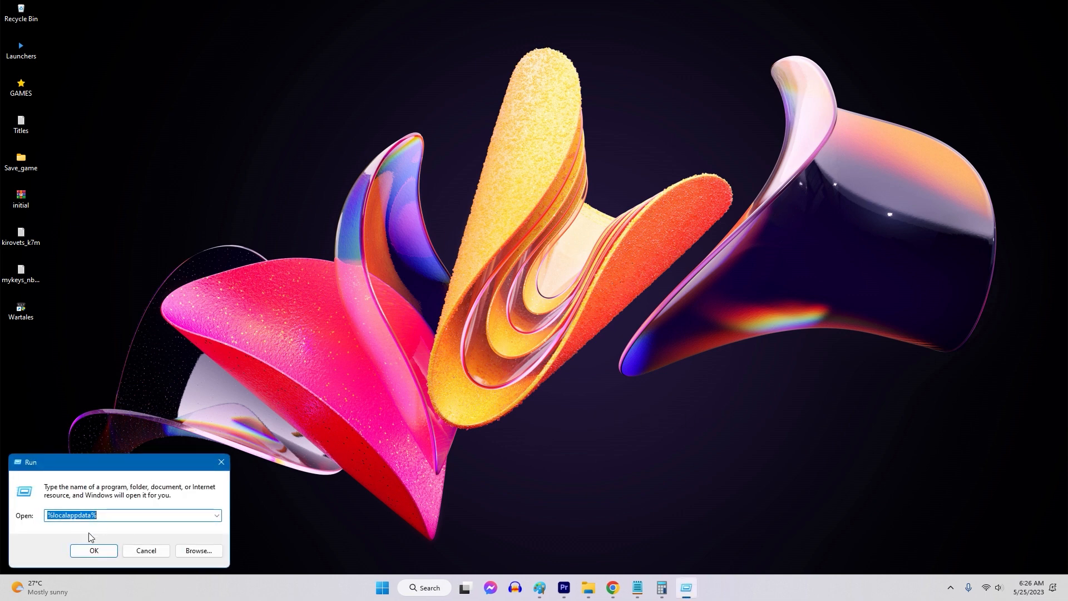
Run %localappdata% to reach the local application data folder.
{"action": "left_click", "coordinate": [132, 515]}
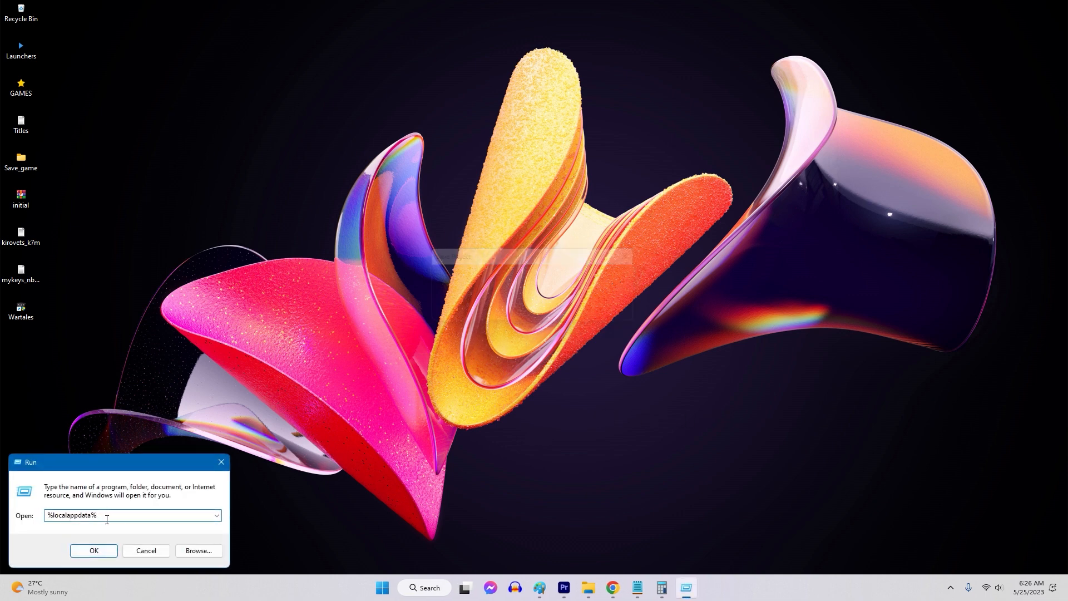
{"action": "left_click", "coordinate": [93, 551]}
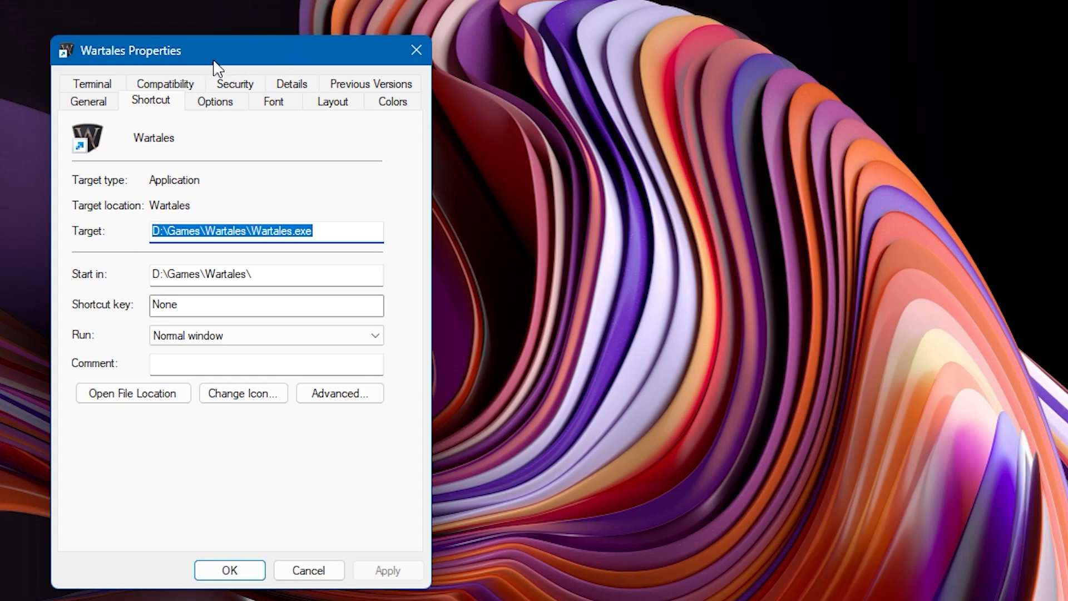
Untick 'Run this program in compatibility mode' on the shortcut's Compatibility settings.
{"action": "left_click", "coordinate": [165, 83]}
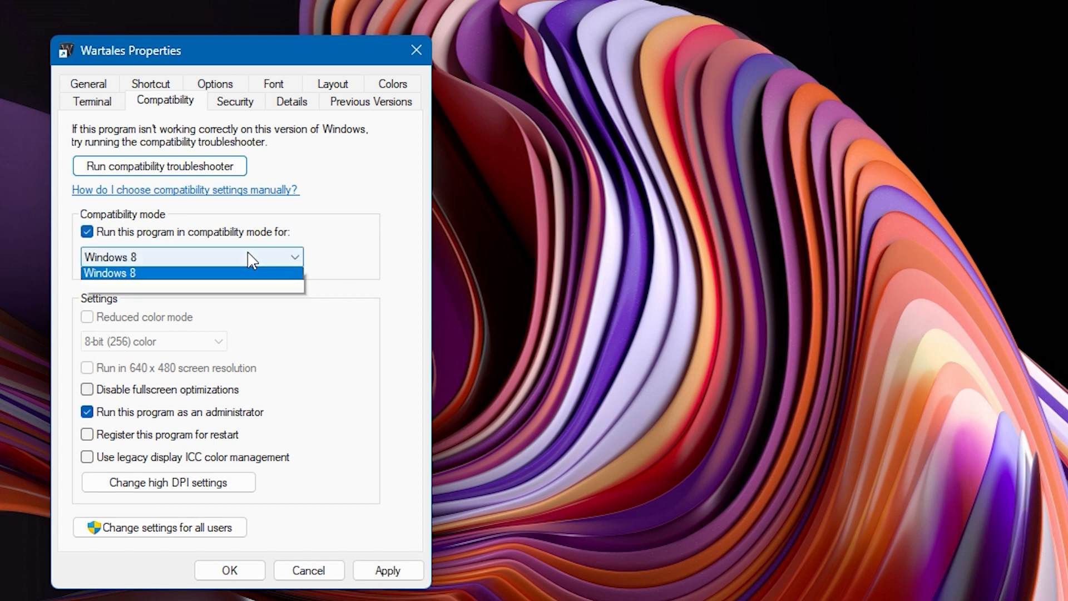
{"action": "left_click", "coordinate": [109, 273]}
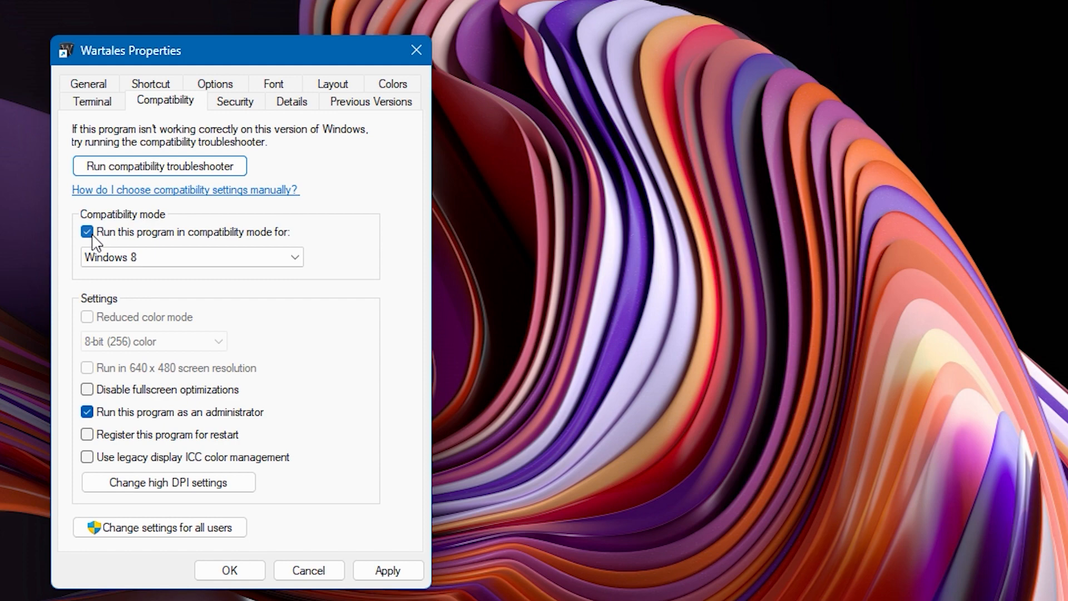
{"action": "left_click", "coordinate": [87, 232]}
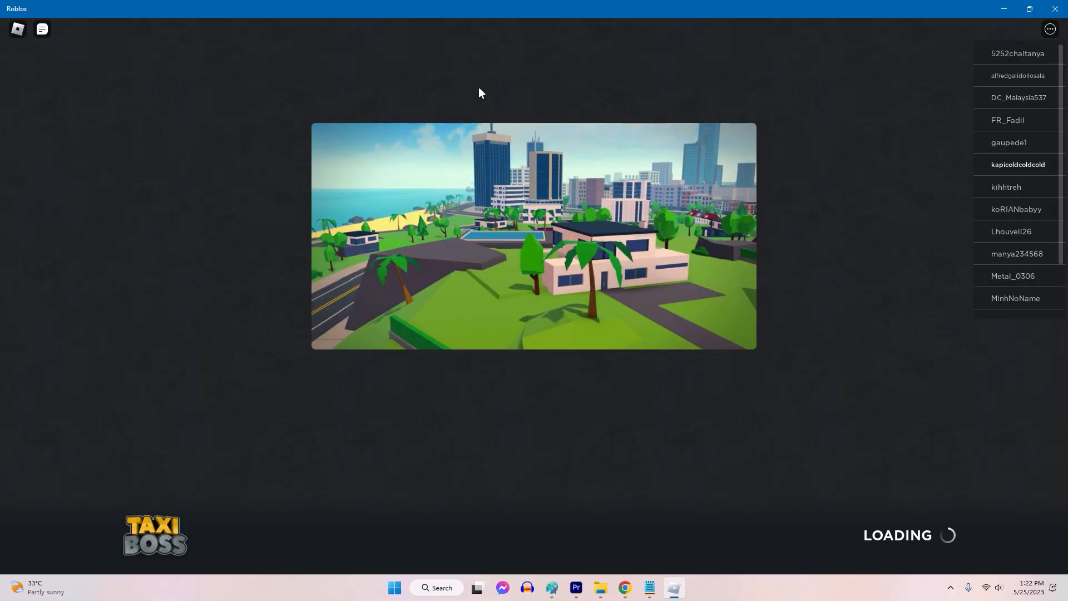
Reduce Graphics Quality two notches in the in-game settings and resume Taxi Boss.
{"action": "key", "text": "Escape"}
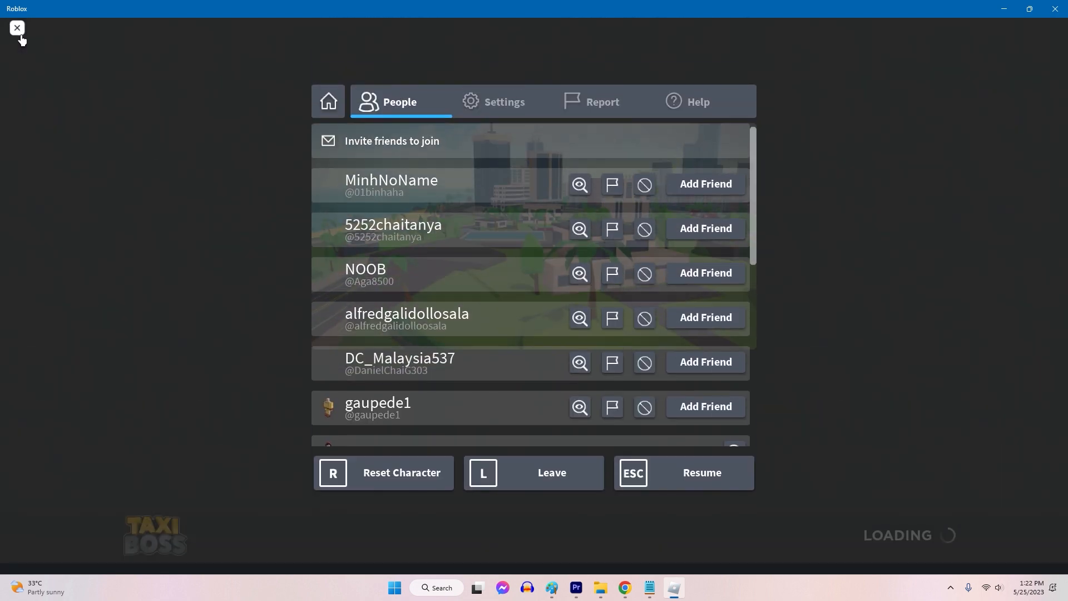
{"action": "left_click", "coordinate": [503, 101]}
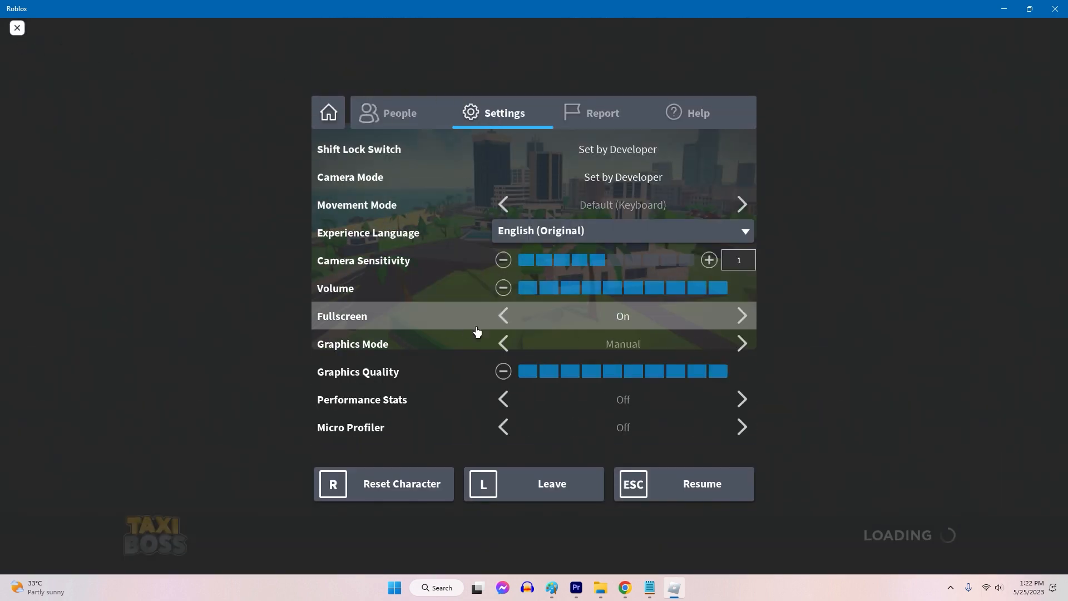
{"action": "mouse_move", "coordinate": [503, 371]}
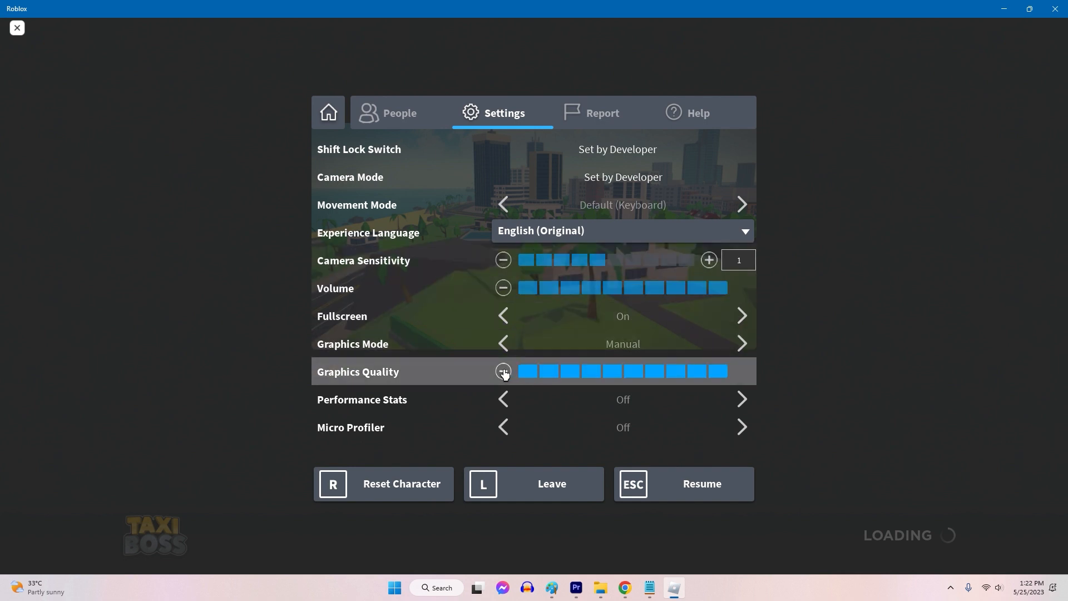
{"action": "left_click", "coordinate": [503, 370]}
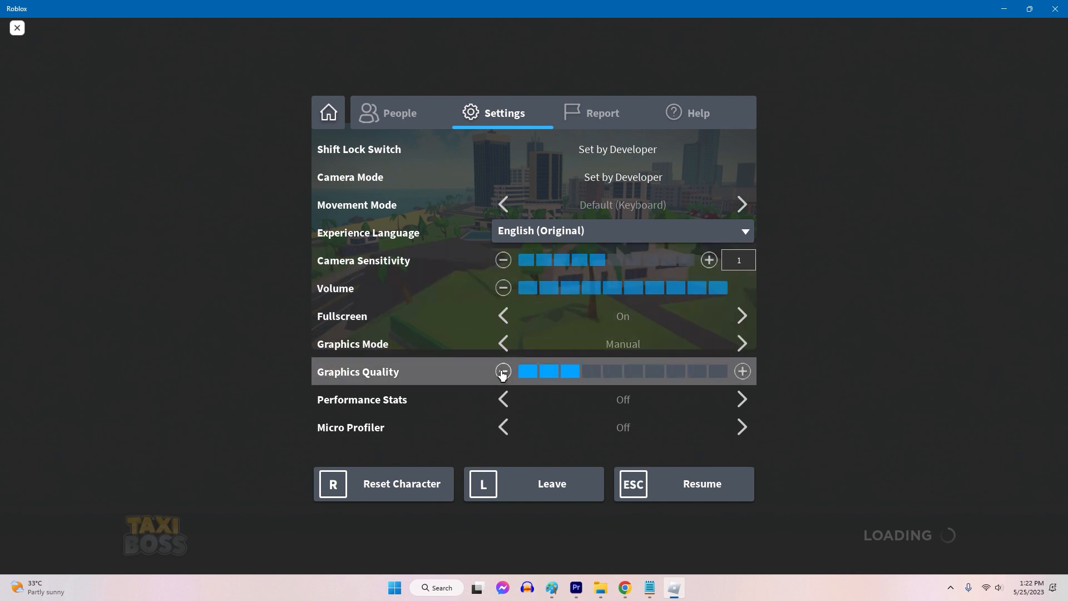
{"action": "left_click", "coordinate": [503, 370]}
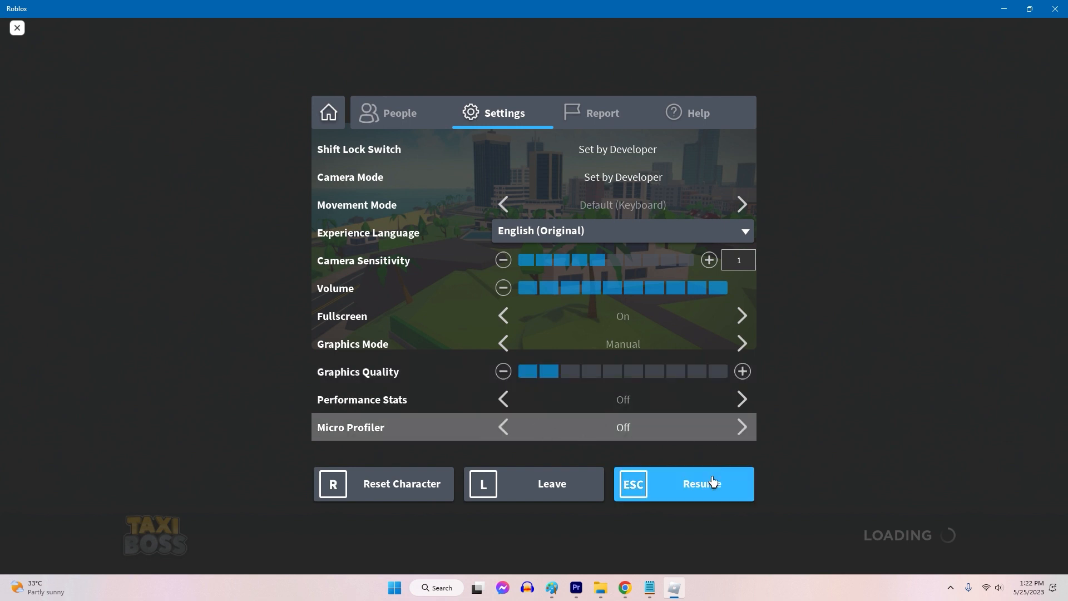
{"action": "left_click", "coordinate": [701, 484]}
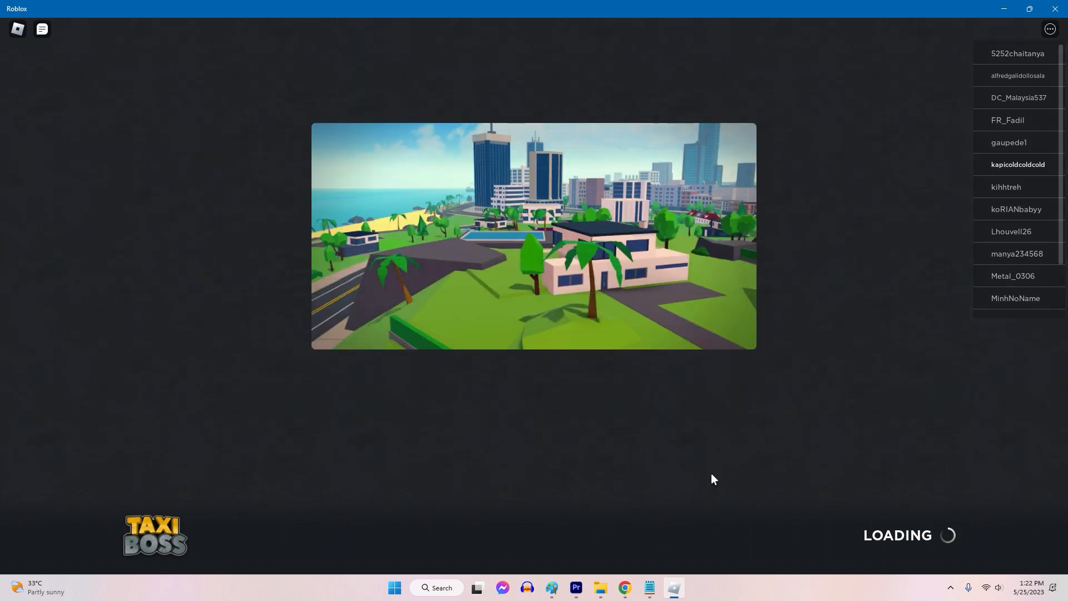